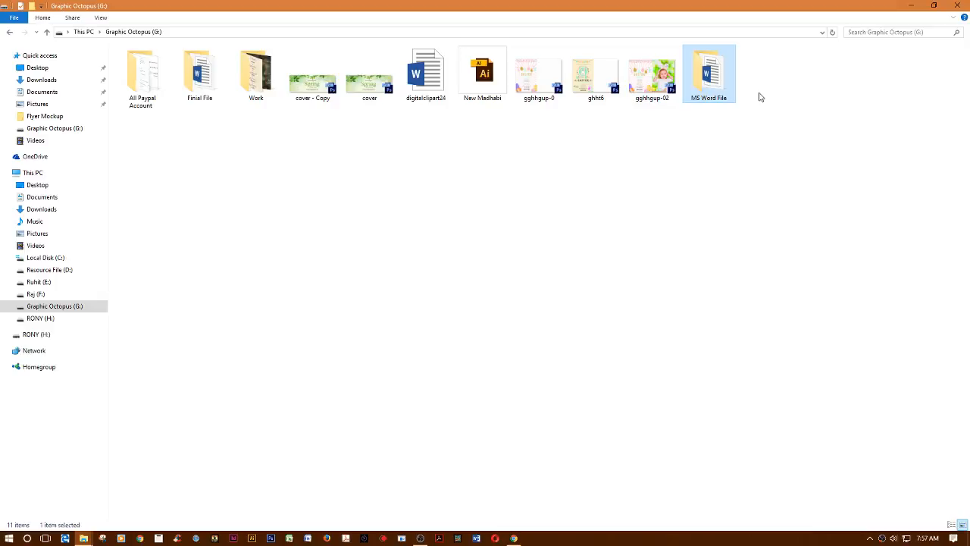
mouse_move(720, 140)
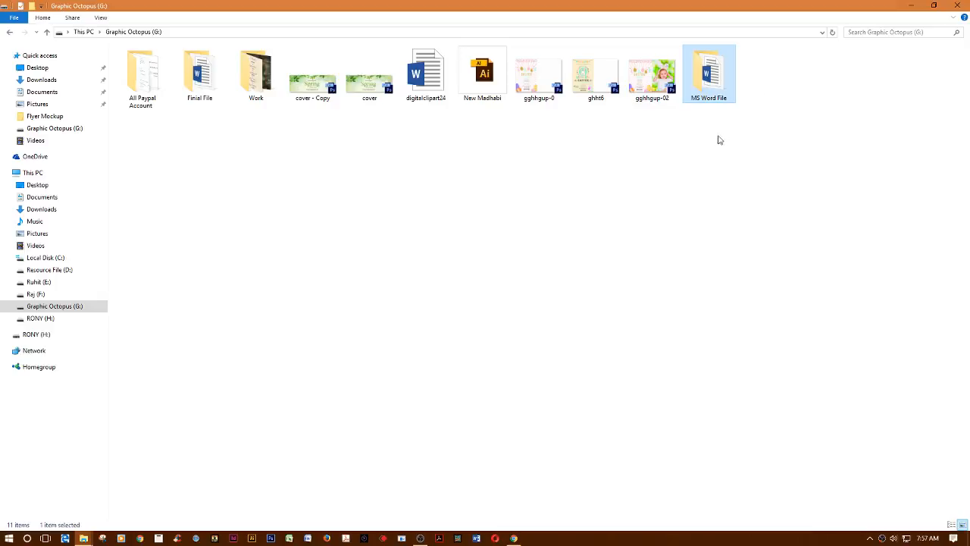
mouse_move(716, 69)
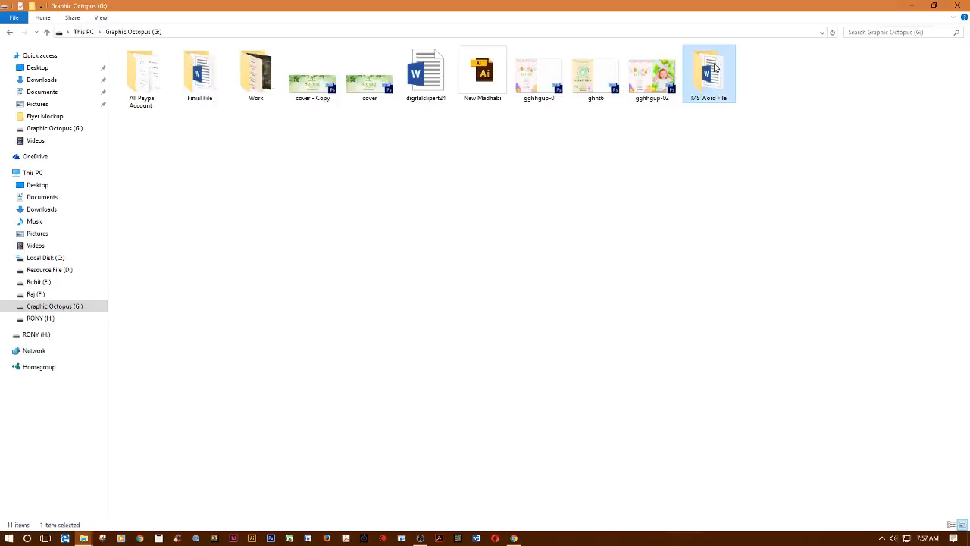
- Open the MS Word File folder, check the Help File Read Me, and select the funeral template file
double_click(709, 68)
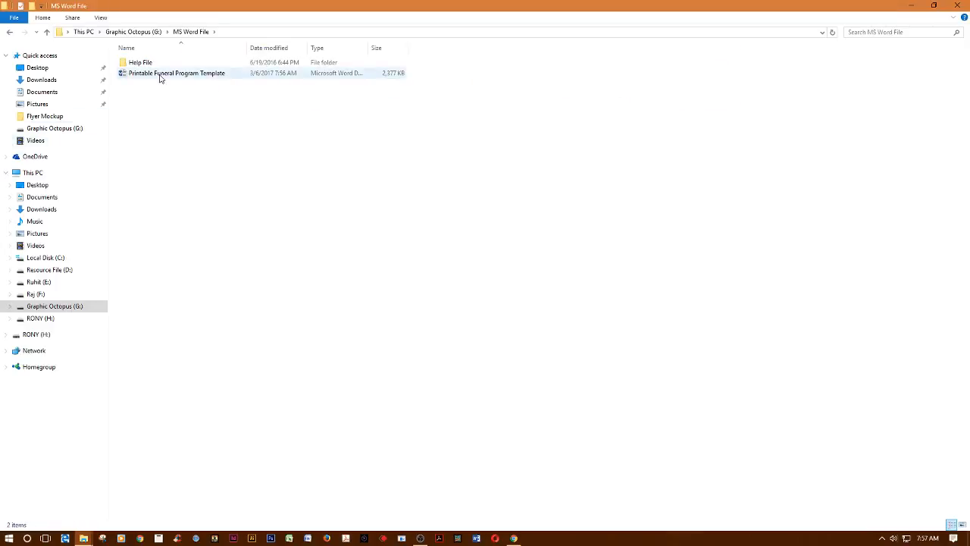
click(139, 62)
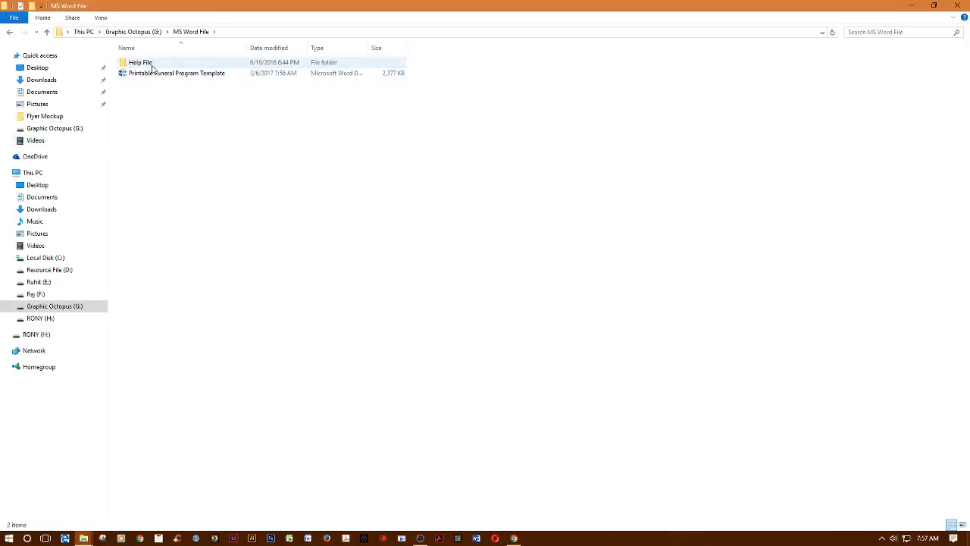
double_click(139, 62)
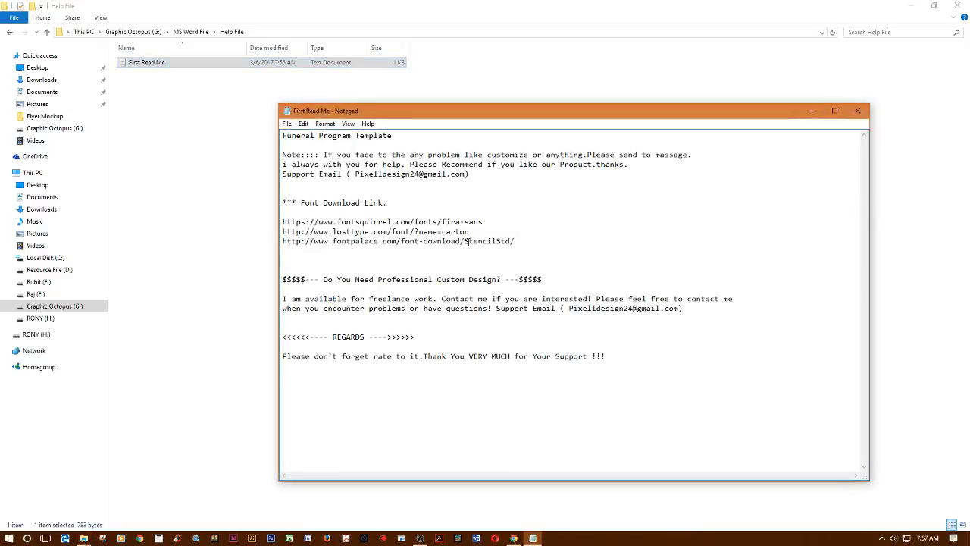
drag(293, 221, 514, 241)
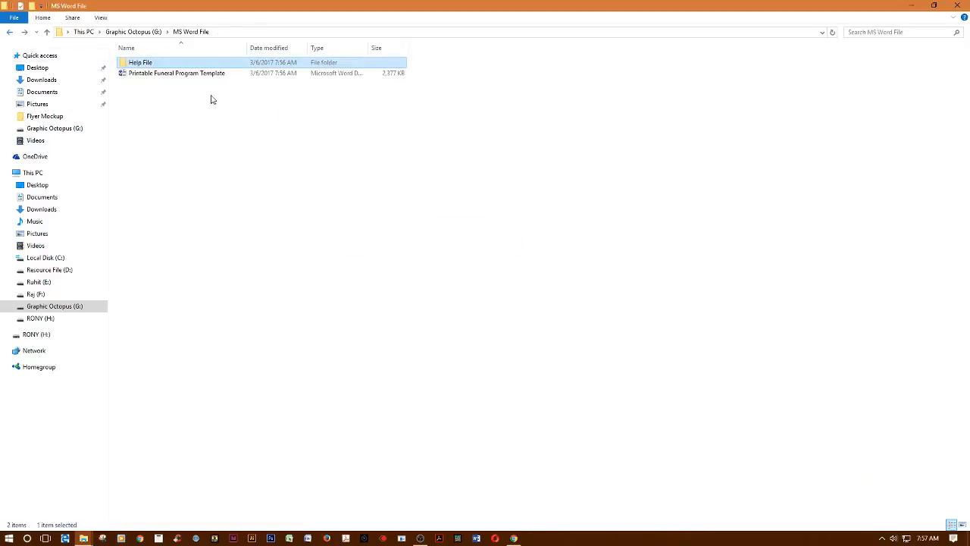
click(176, 73)
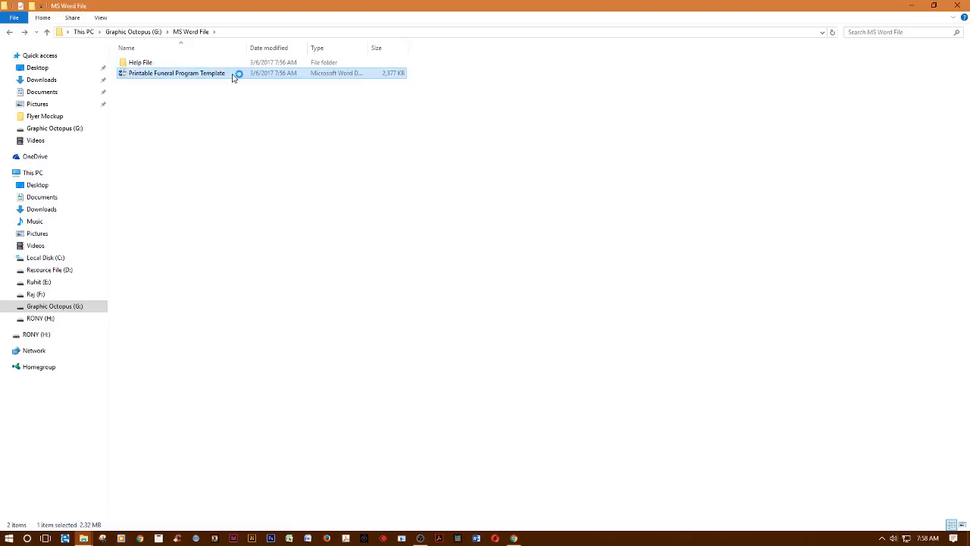
- Open the Printable Funeral Program Template in Word and dismiss the warning dialog
double_click(176, 73)
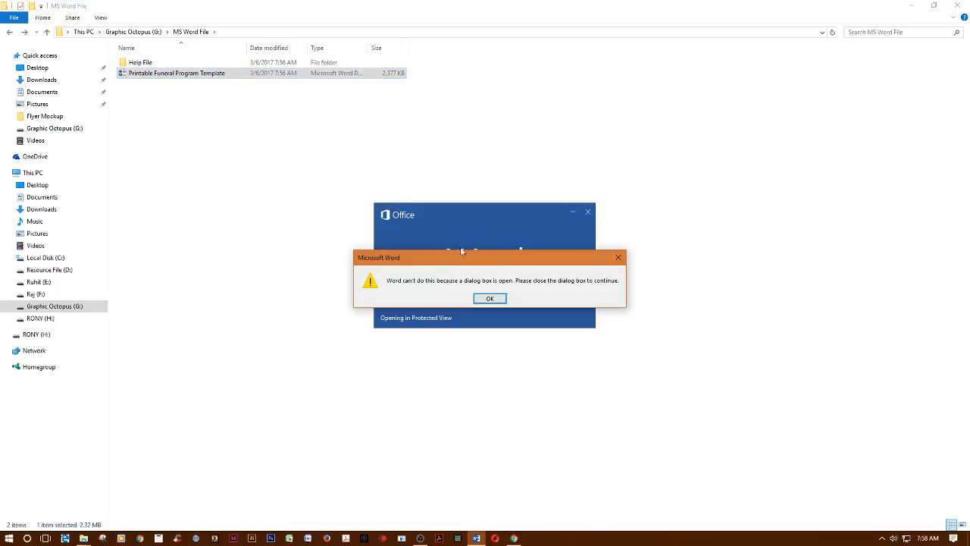
mouse_move(464, 289)
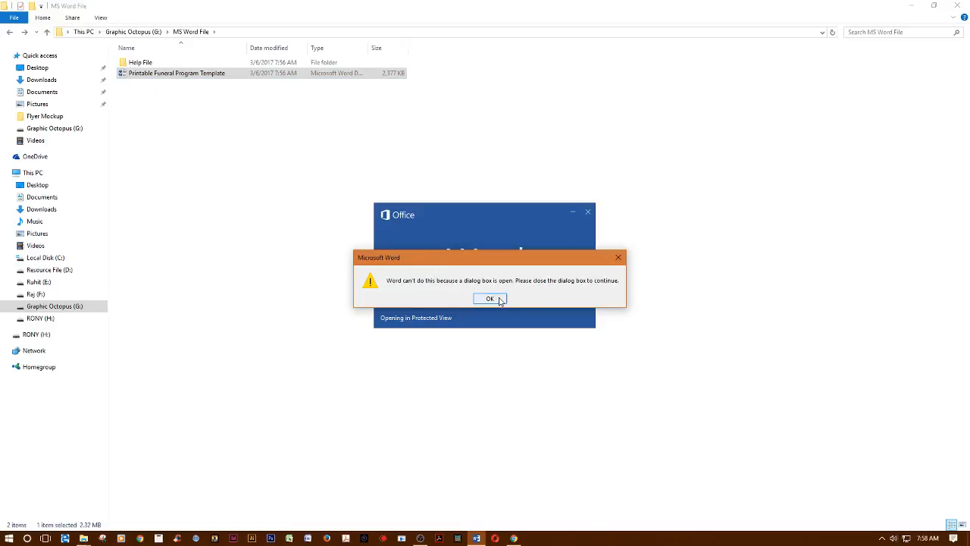
click(489, 297)
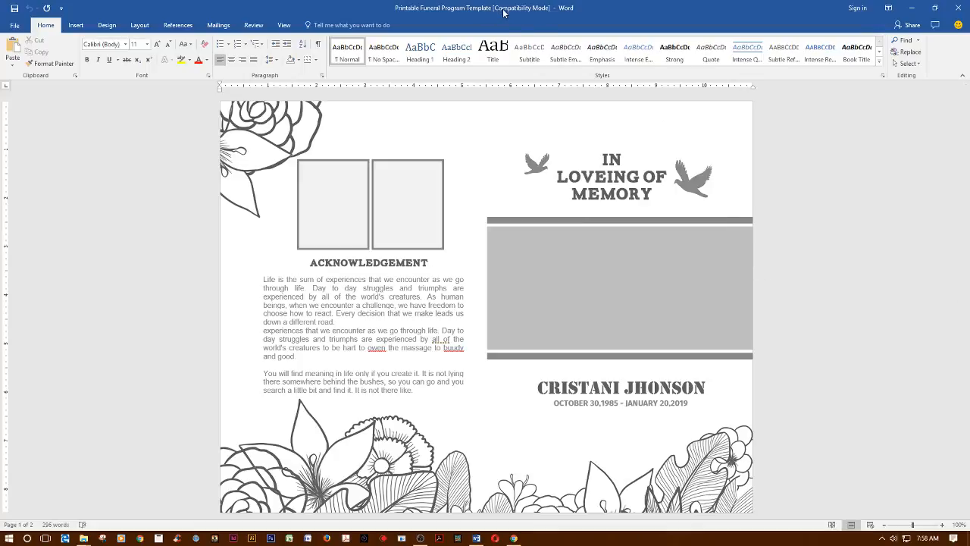
mouse_move(558, 14)
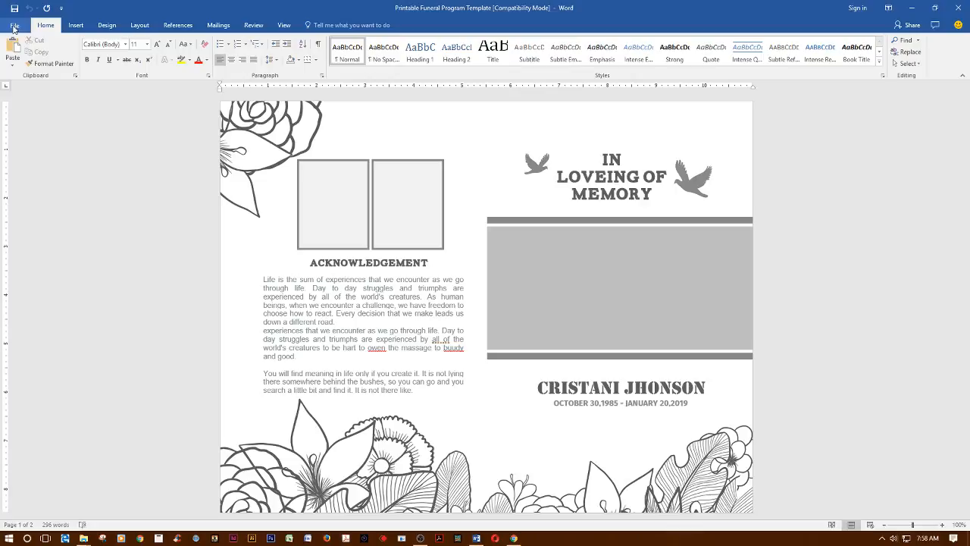
- Save the template as a regular Word Document, keeping its name, to leave Compatibility Mode
click(13, 24)
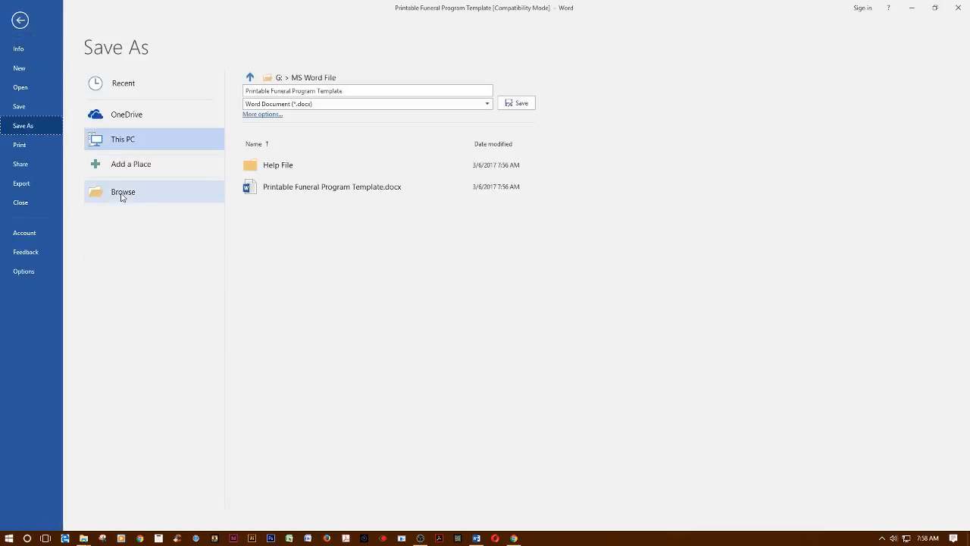
click(122, 191)
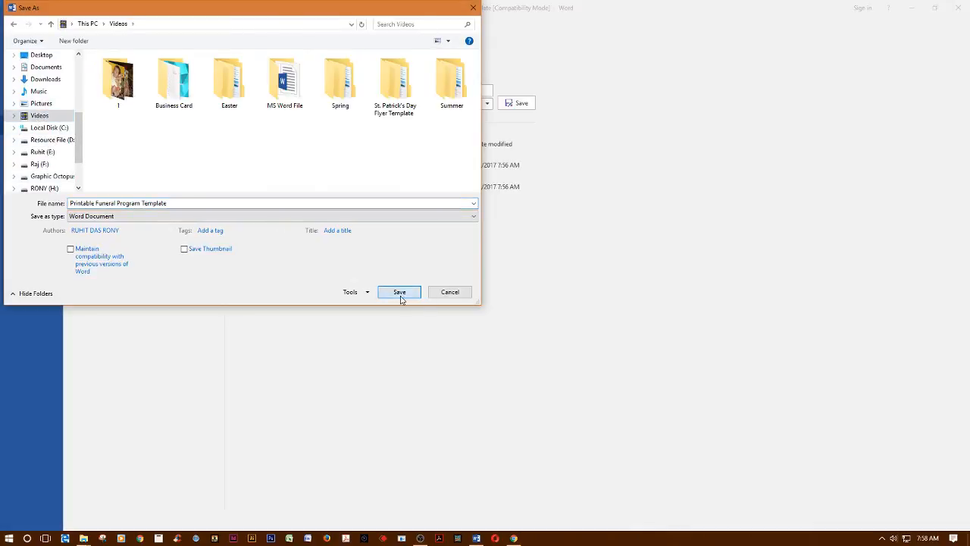
click(400, 291)
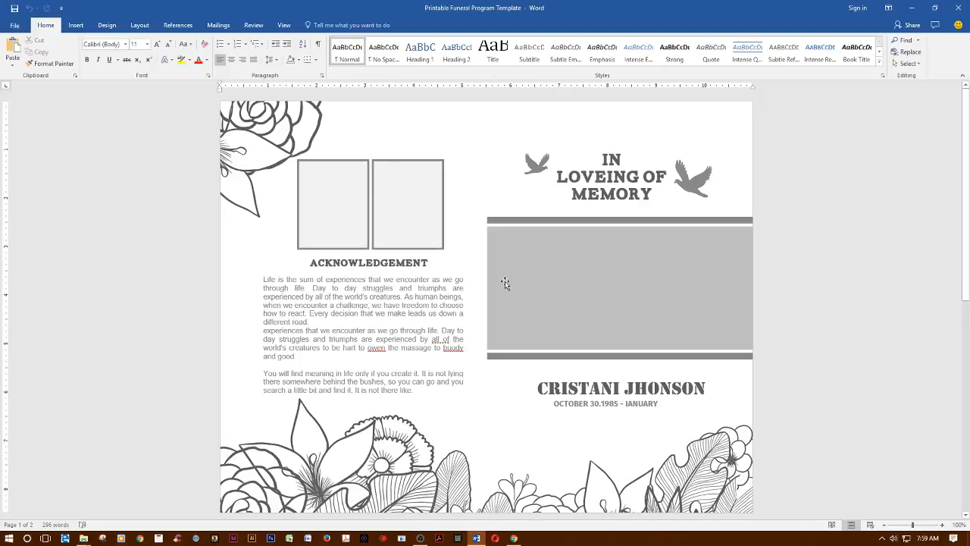
mouse_move(583, 251)
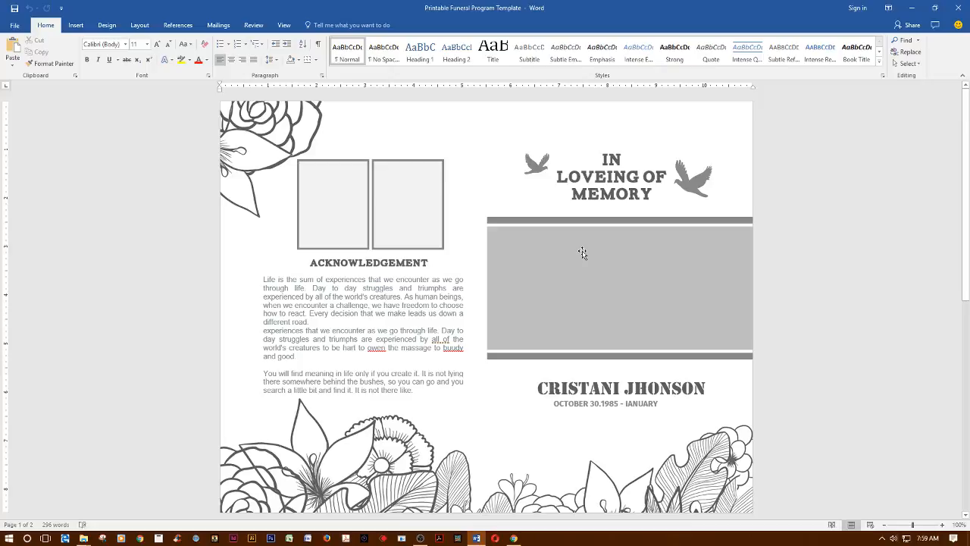
- Fill the large grey cover frame with the elderly couple photo from the Resource File image folder
click(618, 288)
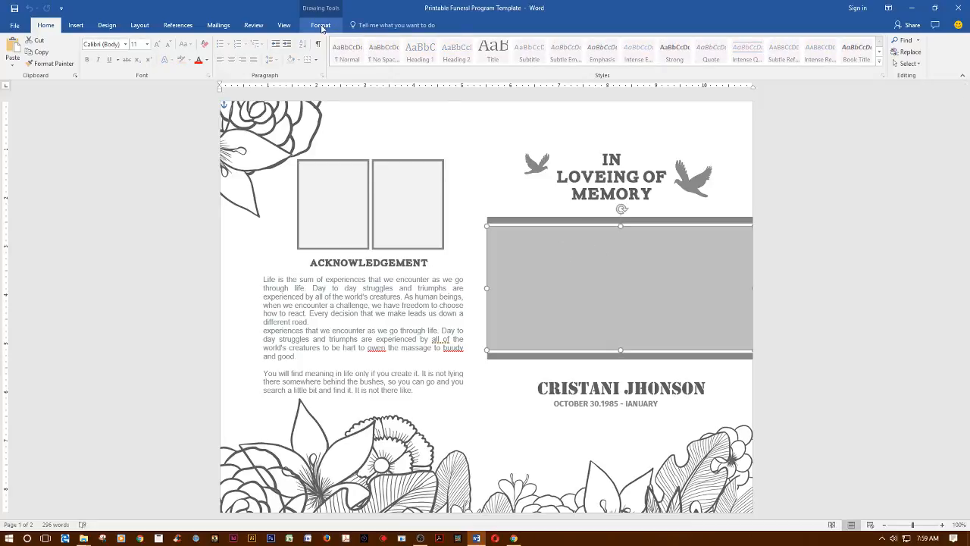
click(320, 25)
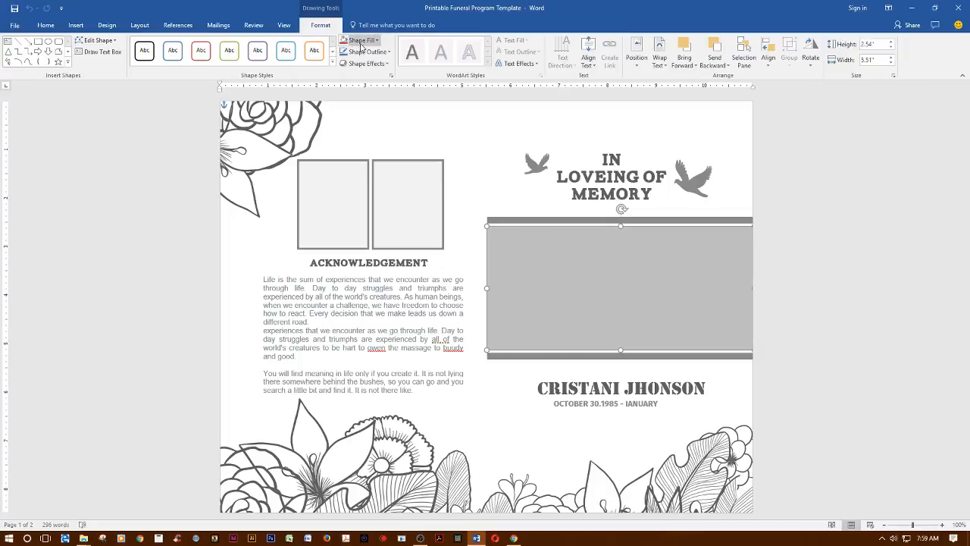
click(373, 39)
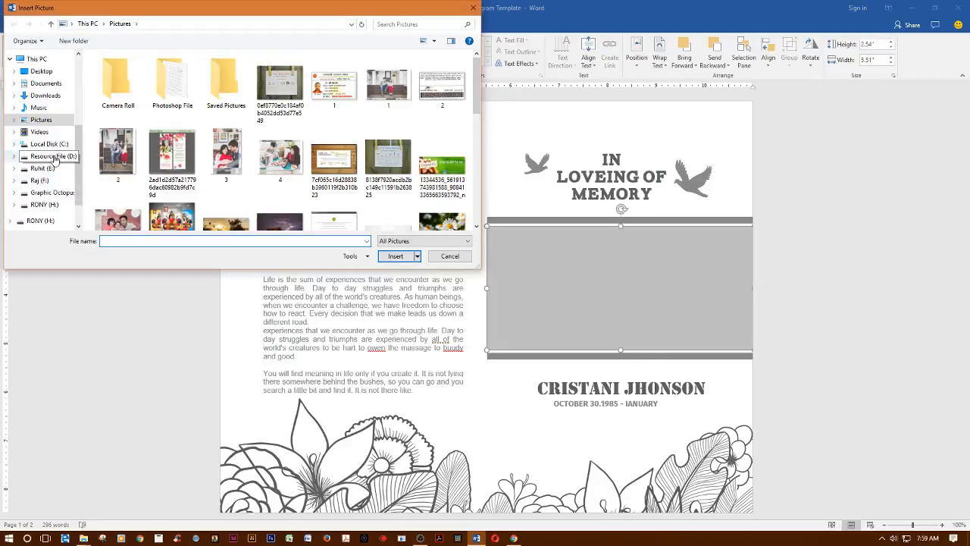
click(52, 156)
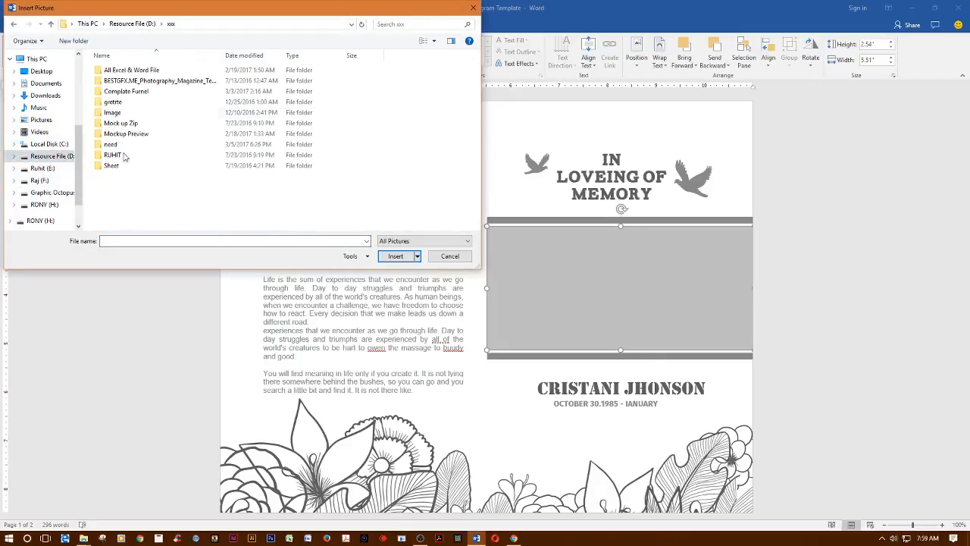
double_click(112, 112)
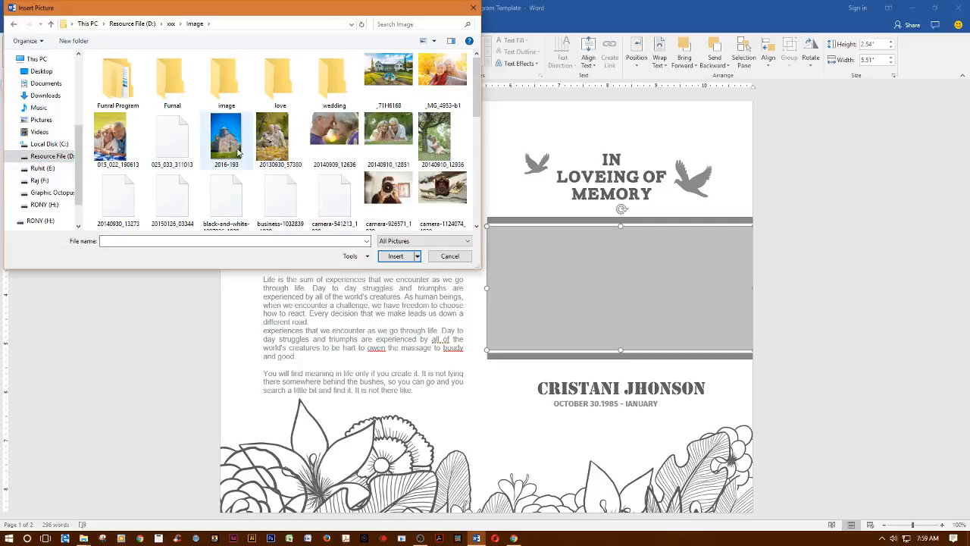
click(173, 194)
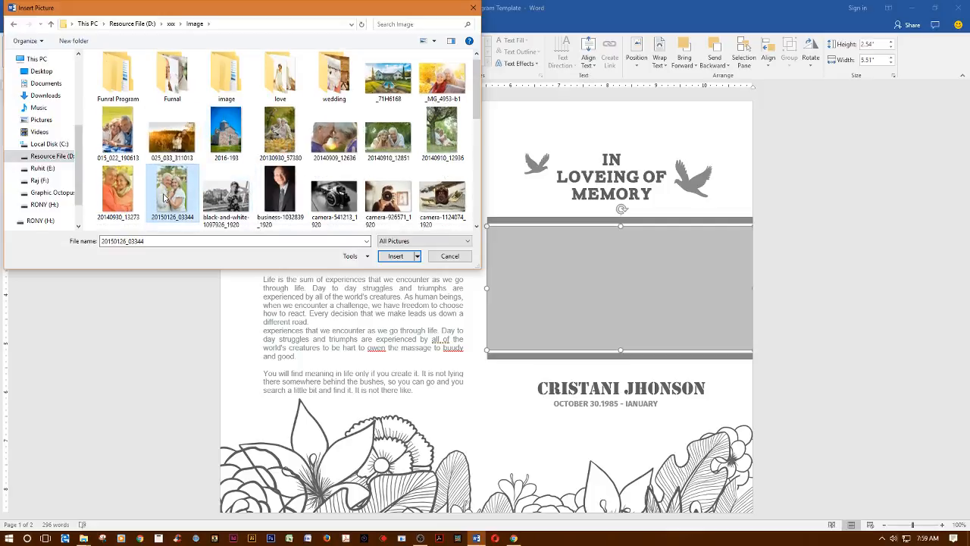
click(394, 254)
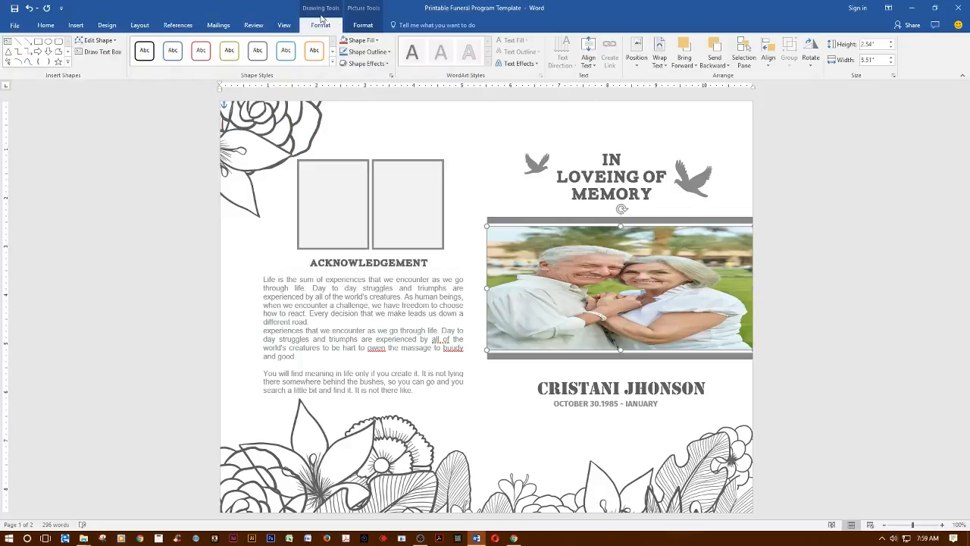
- Swap the large frame's fill for the photo of the couple smiling on the grass
click(364, 40)
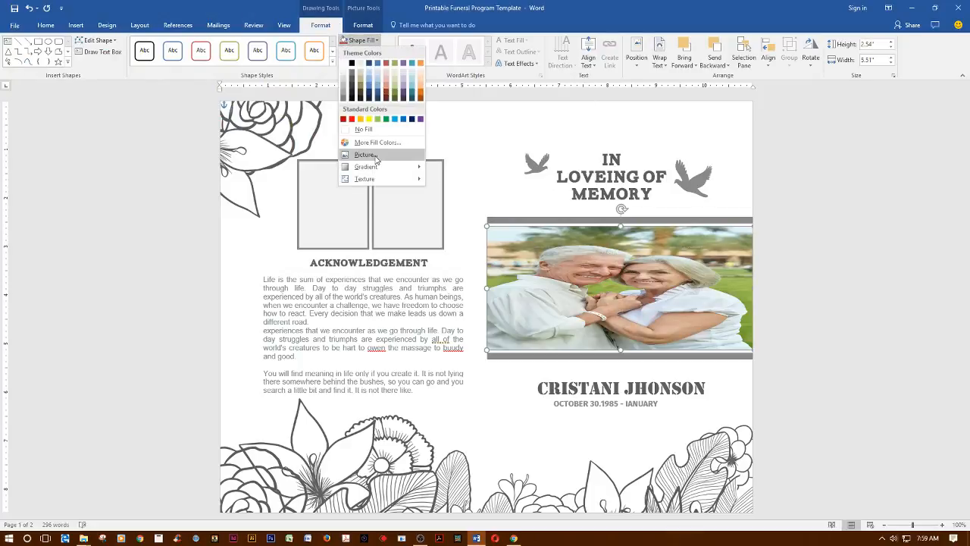
click(364, 155)
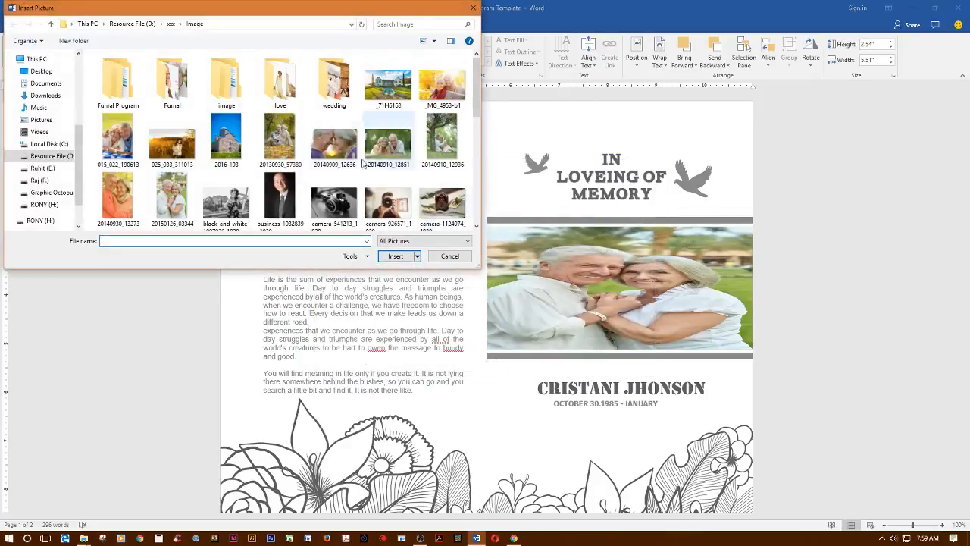
mouse_move(388, 140)
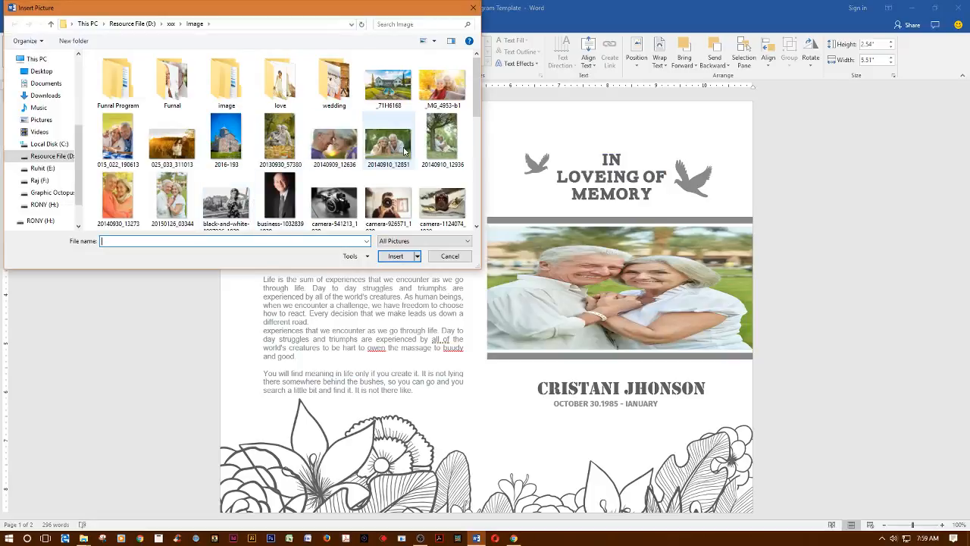
click(388, 139)
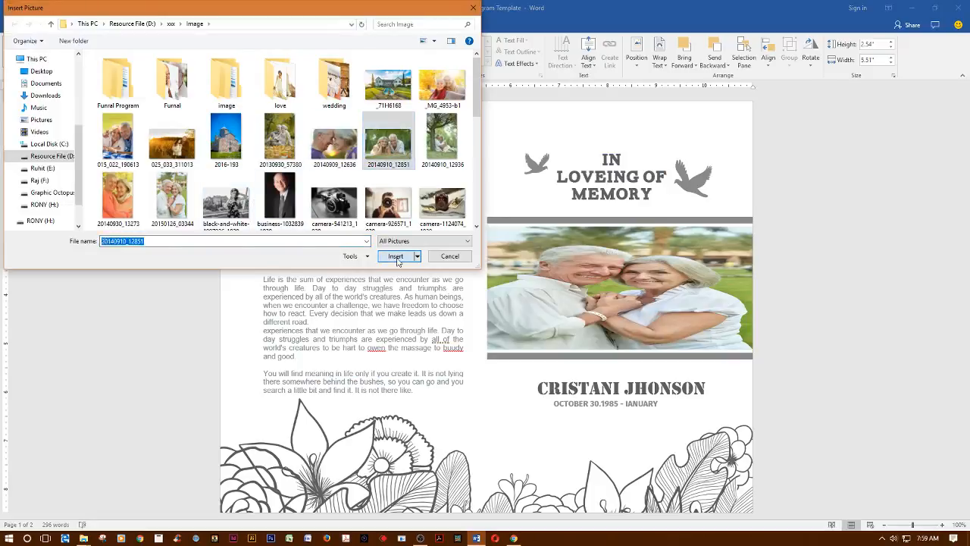
click(395, 255)
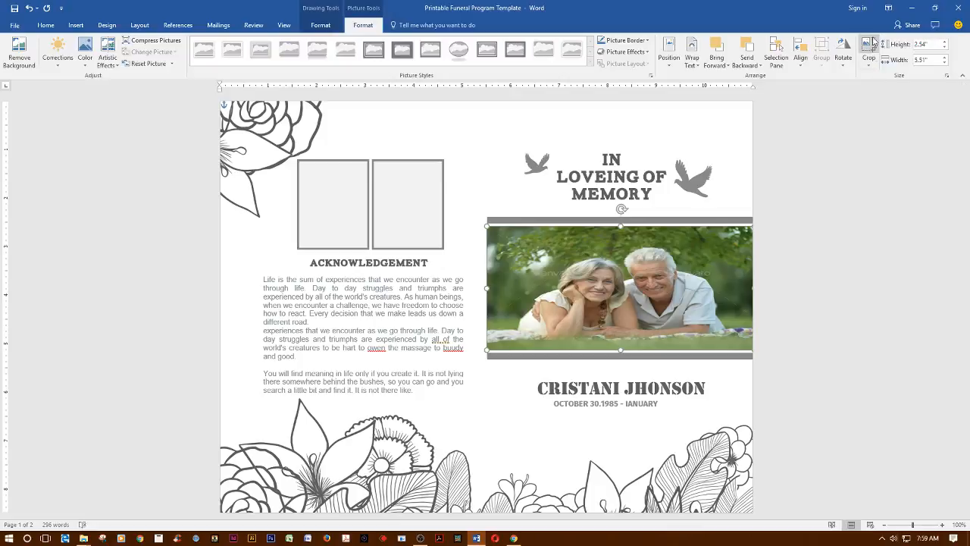
click(868, 53)
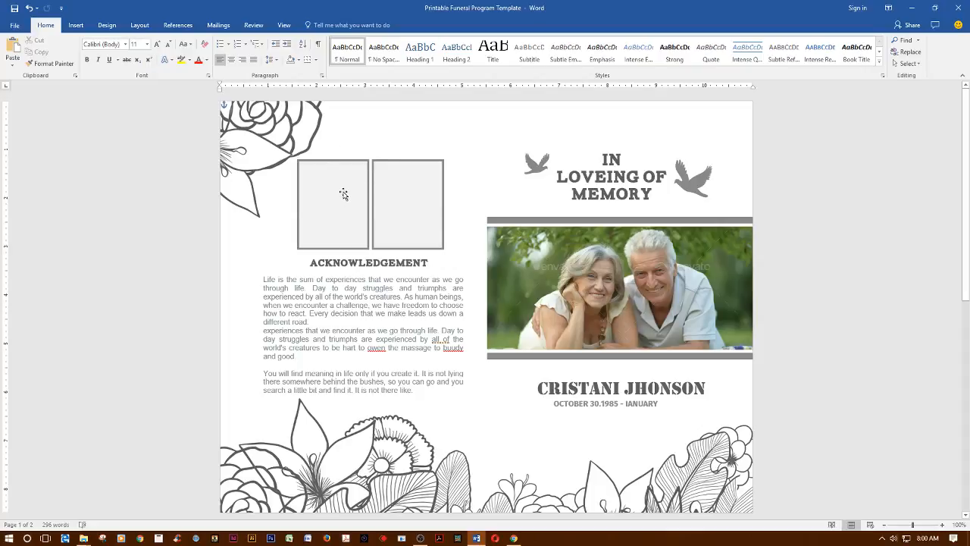
- Fill the small left box above Acknowledgement with the couple photo via Shape Fill > Picture
click(332, 203)
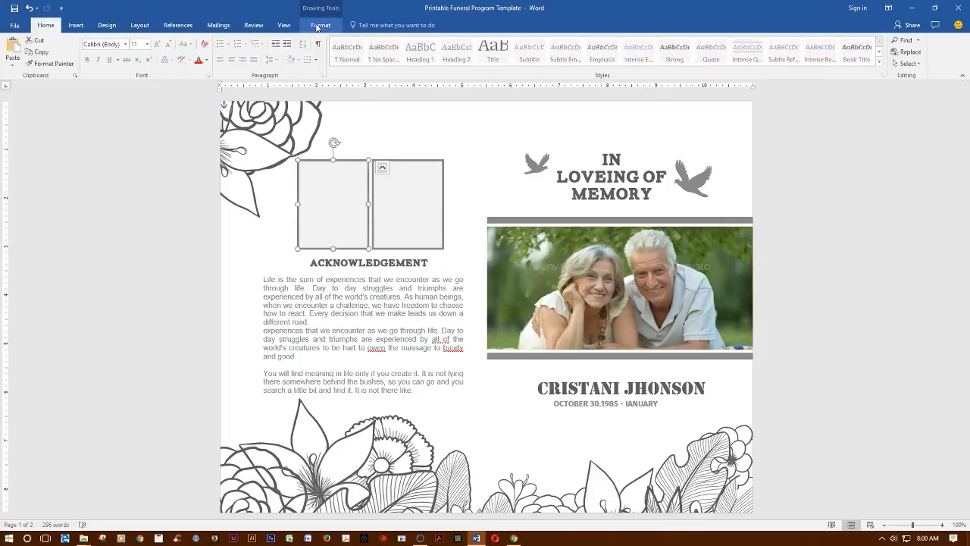
click(360, 40)
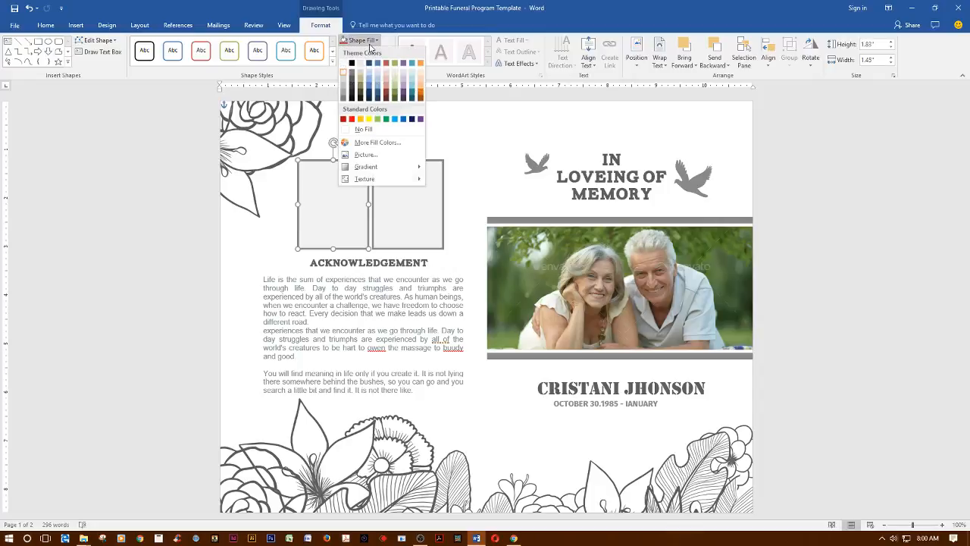
click(367, 155)
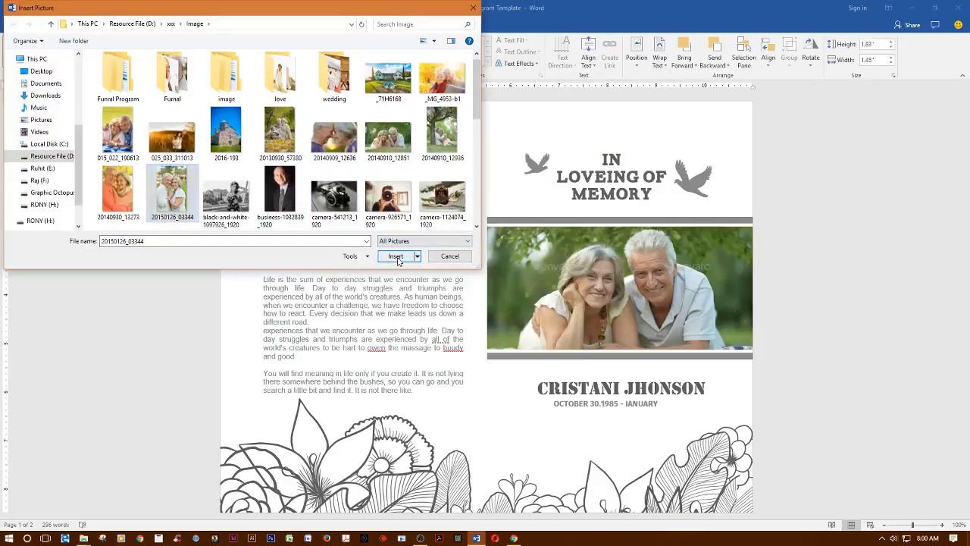
click(396, 256)
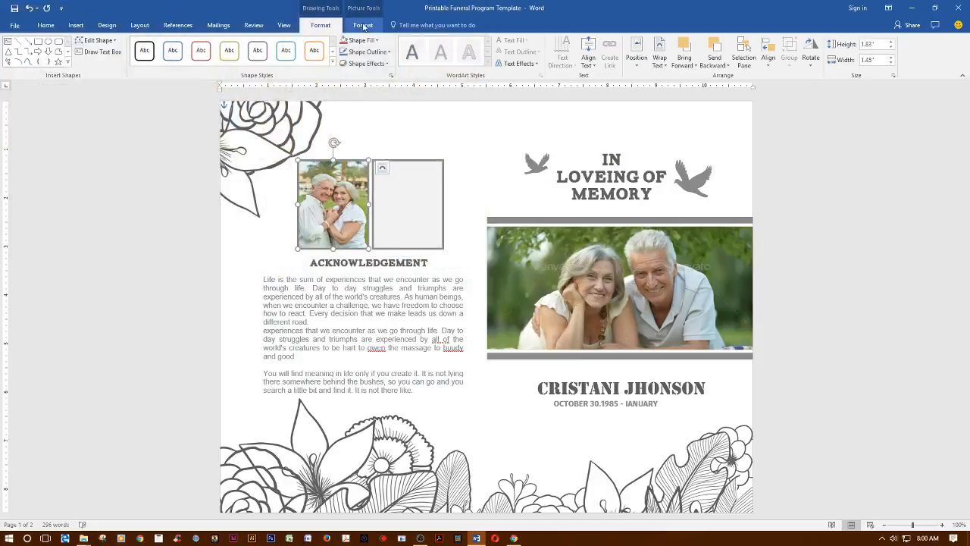
click(364, 24)
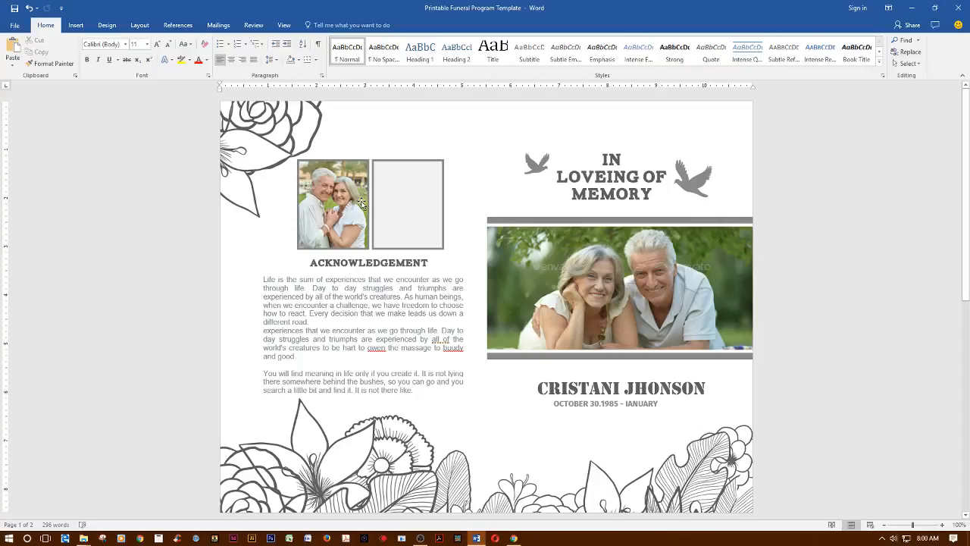
mouse_move(529, 307)
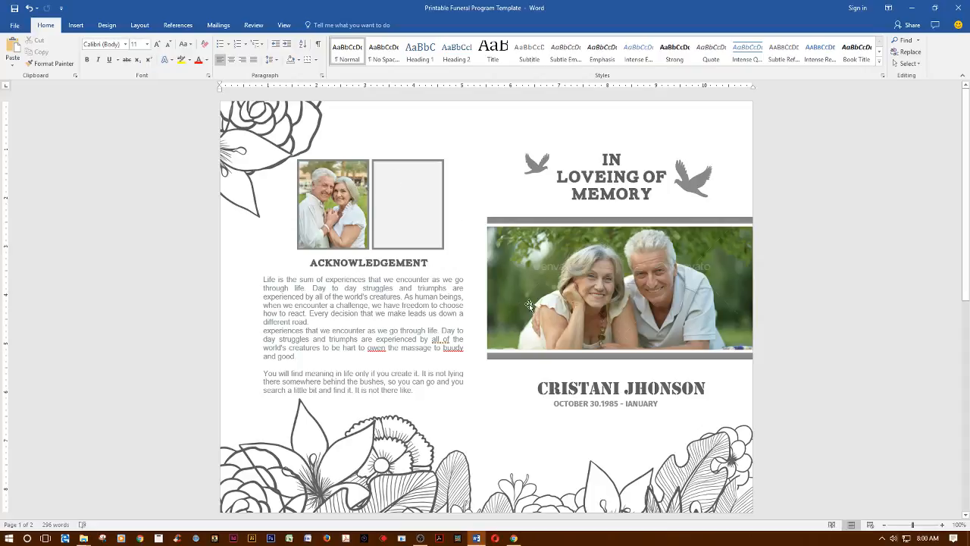
mouse_move(600, 318)
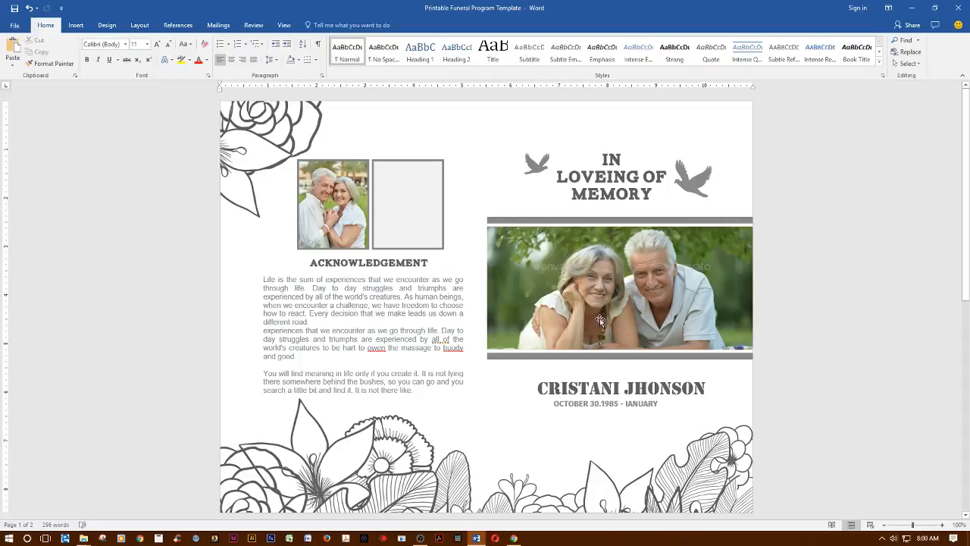
mouse_move(593, 339)
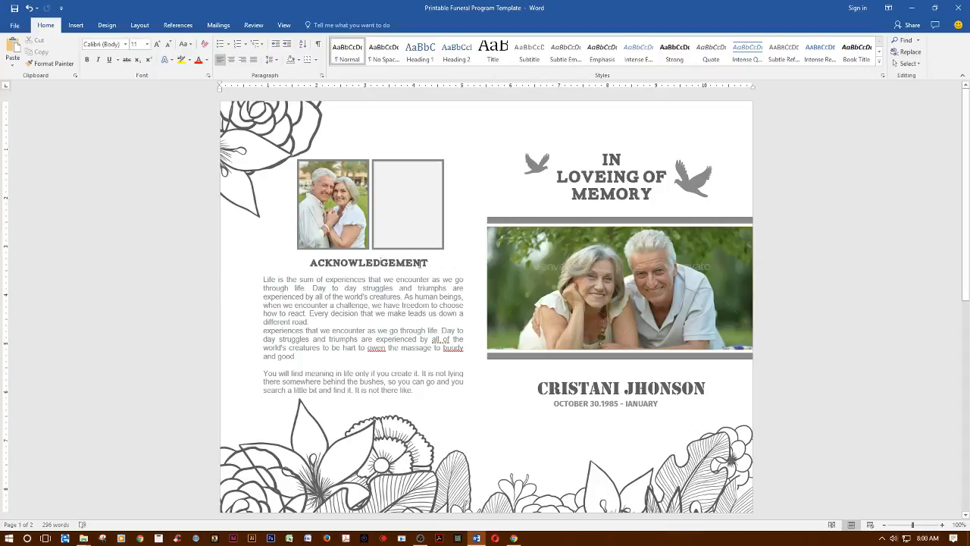
- Replace the ACKNOWLEDGEMENT heading text with ADD YOUR TITLE
click(370, 263)
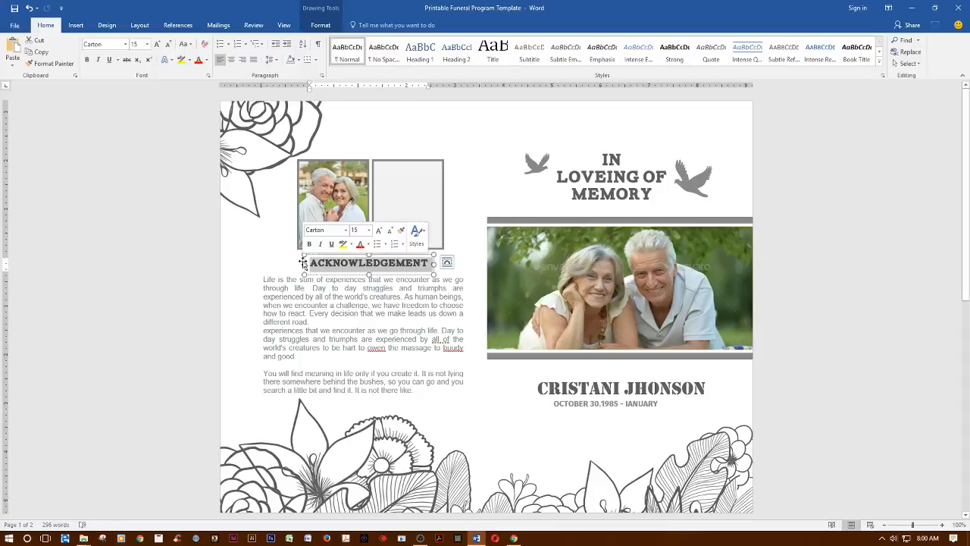
text(ADD YOU)
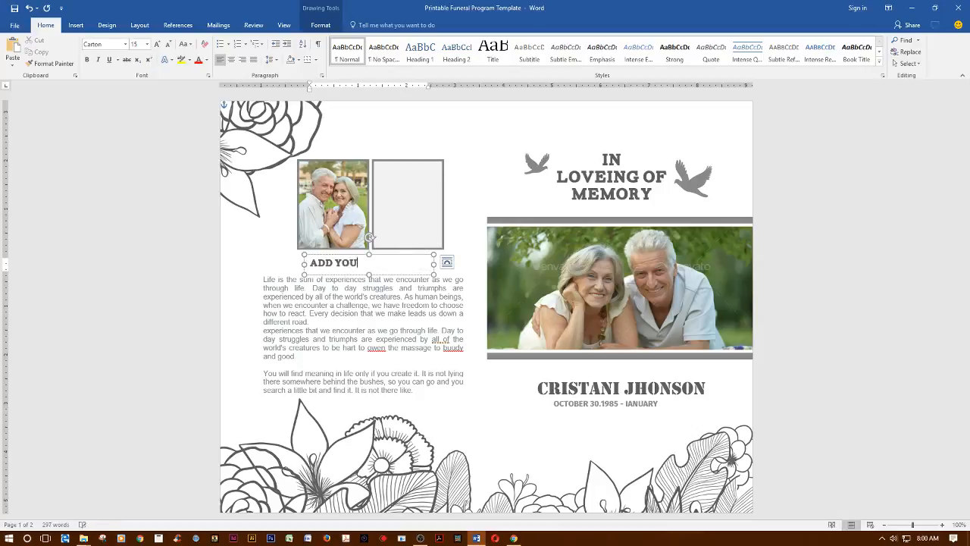
text(R TITLE)
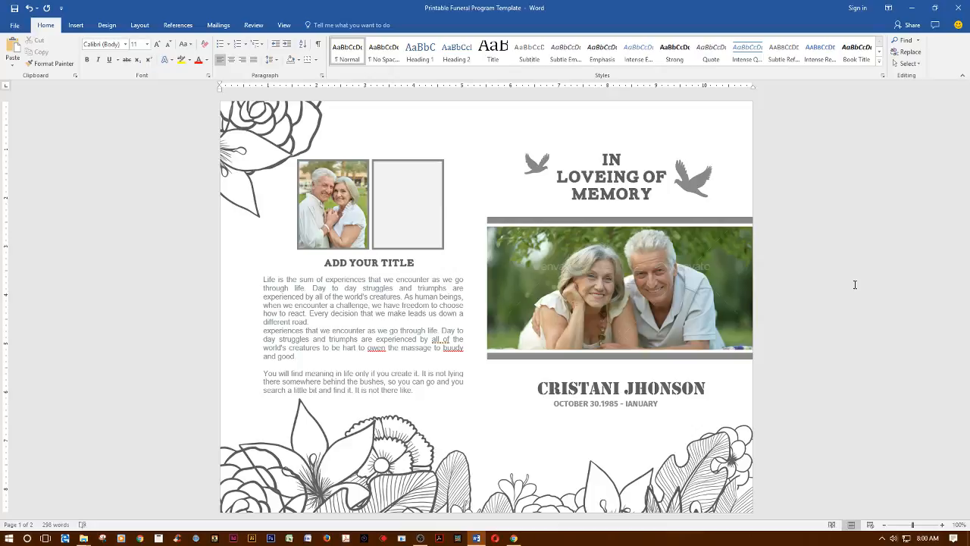
mouse_move(857, 290)
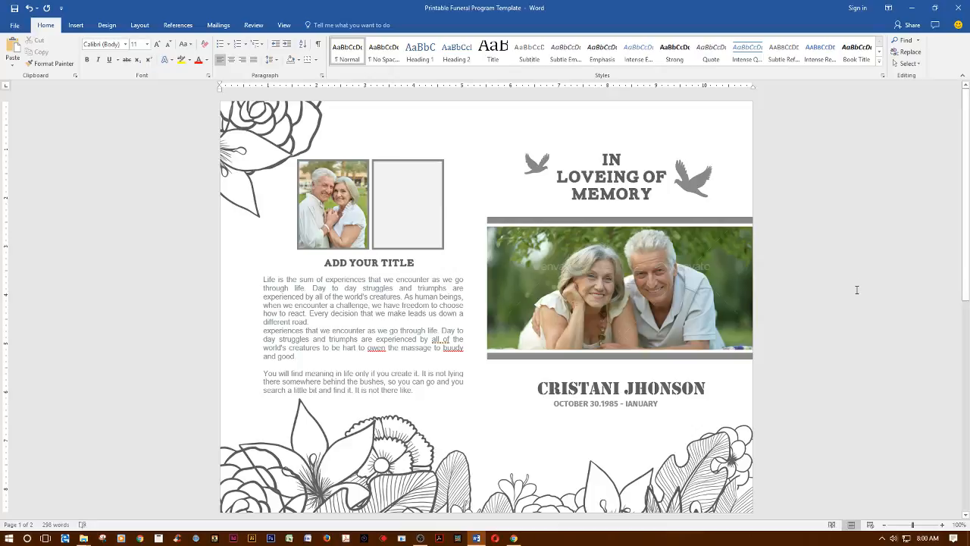
mouse_move(857, 294)
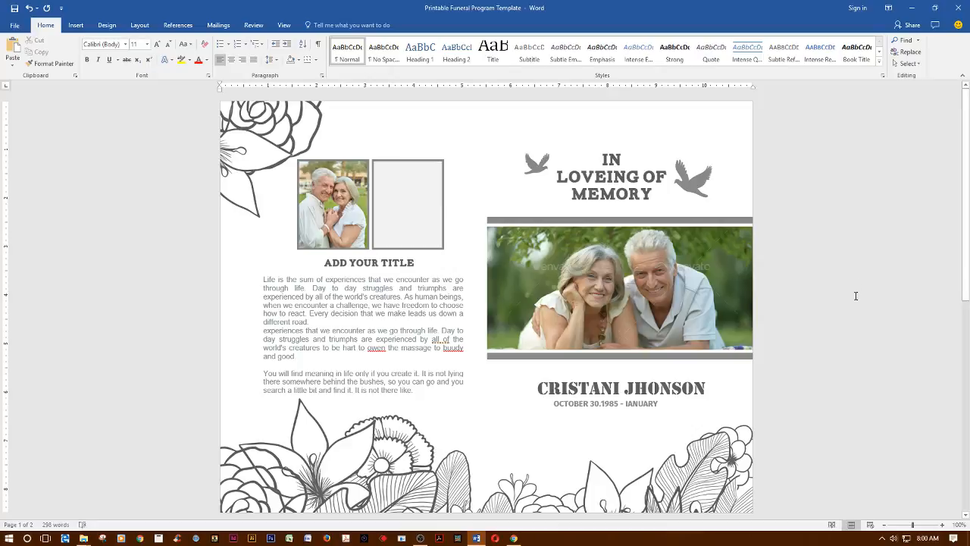